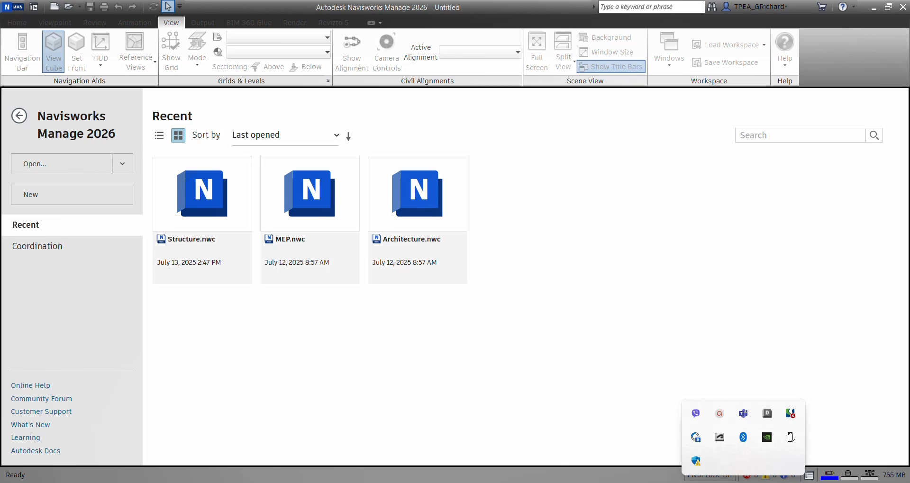
mouse_move(447, 366)
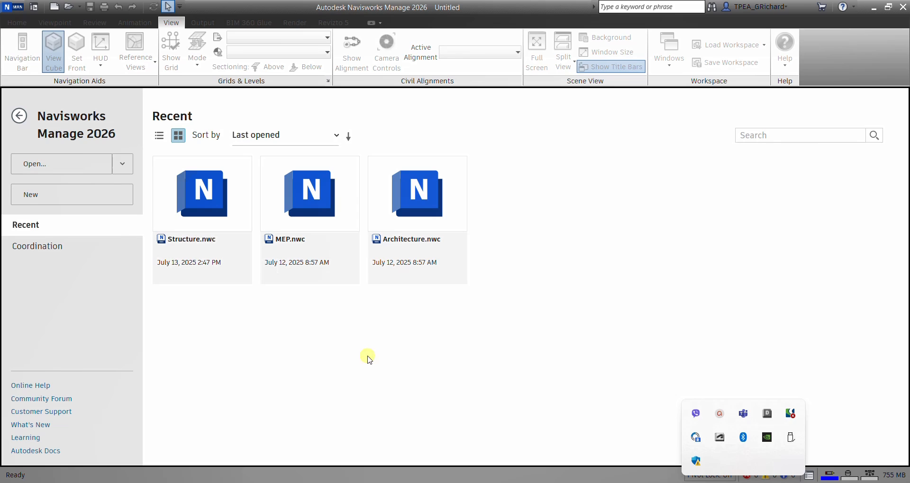
Show the Open options from the application button
click(12, 7)
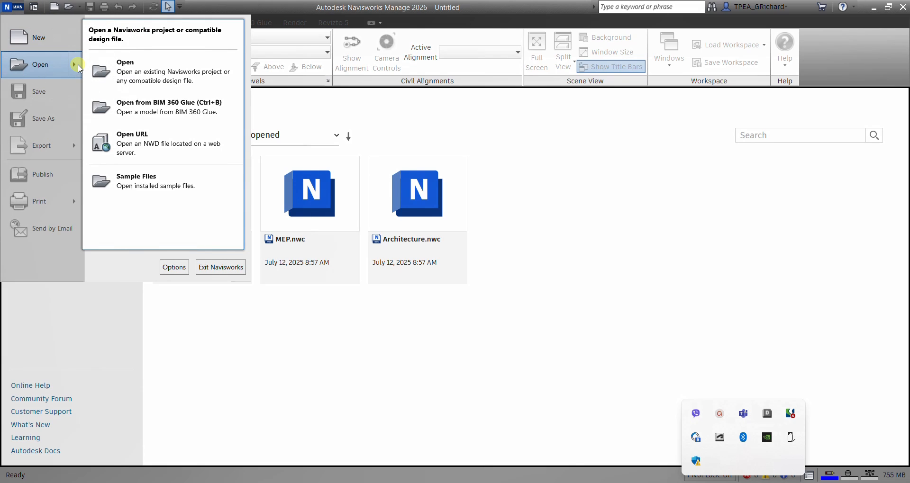
click(79, 64)
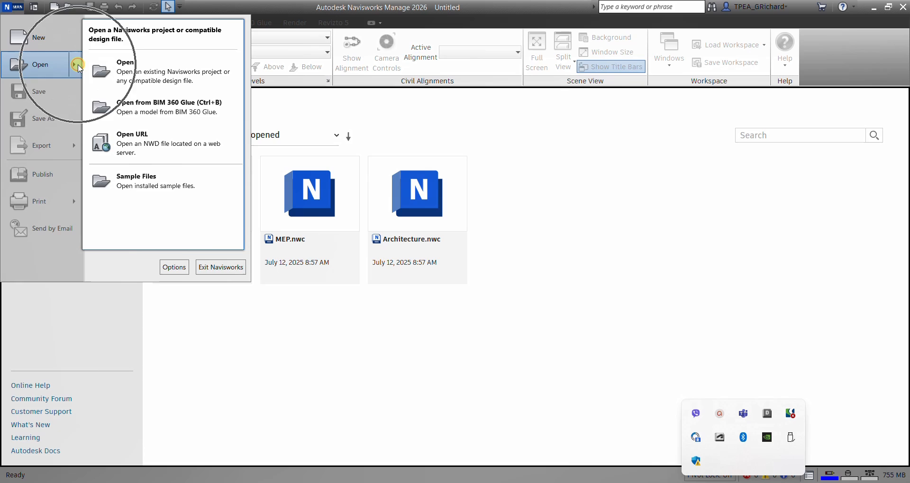
mouse_move(133, 180)
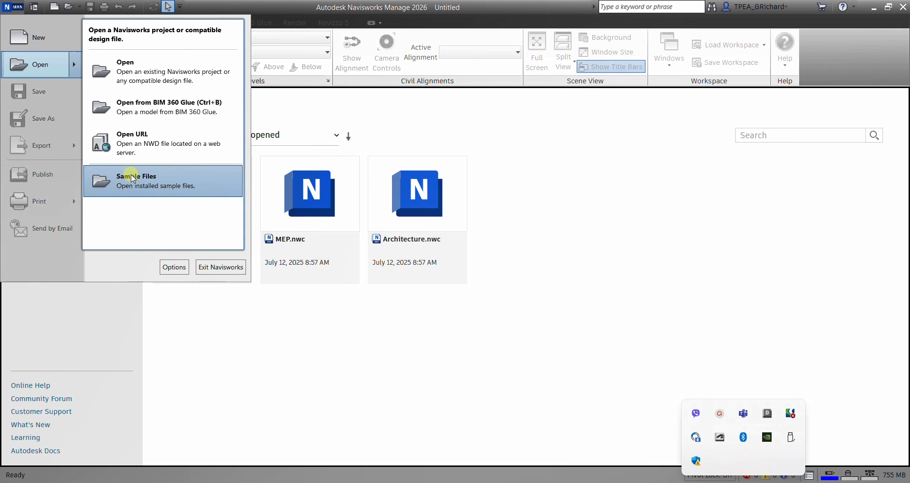
Load Structure.nwc from the Getting Started folder of the installed sample files
click(136, 180)
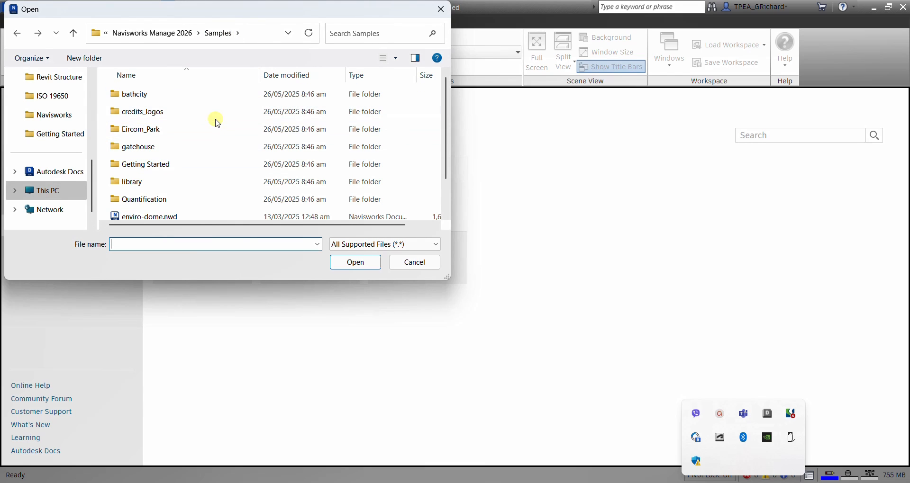
click(147, 164)
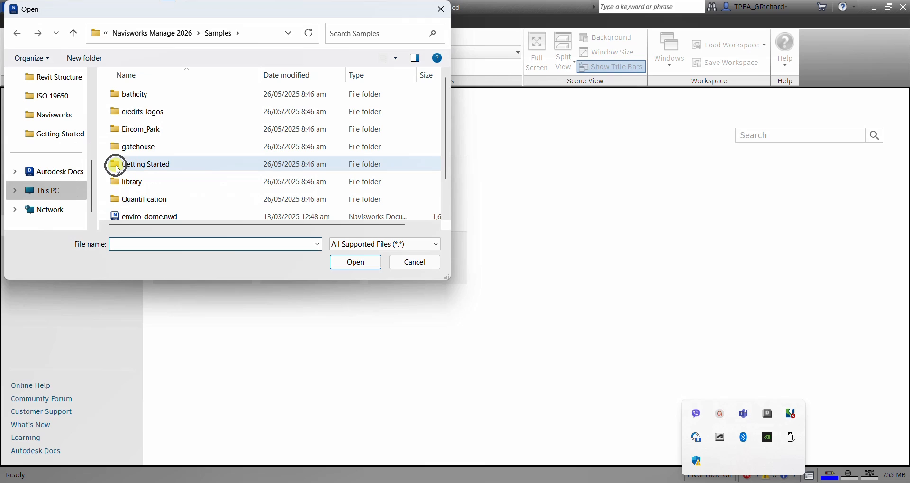
double_click(146, 164)
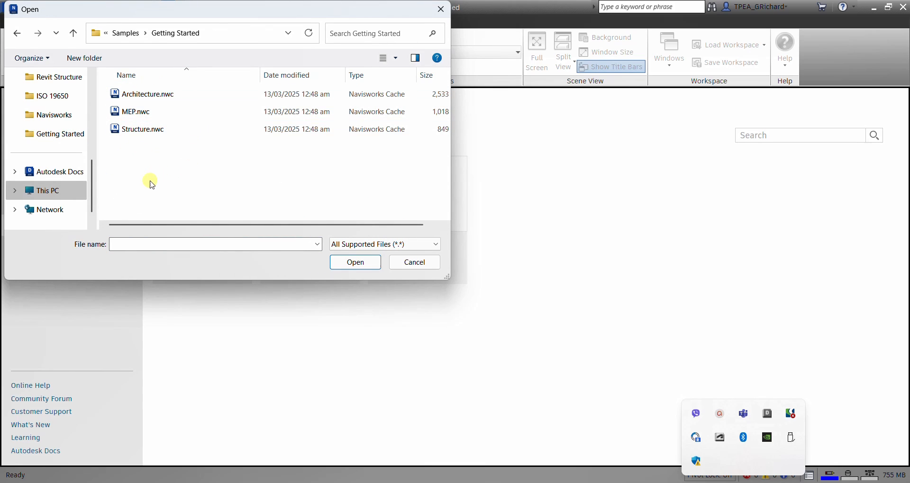
mouse_move(161, 190)
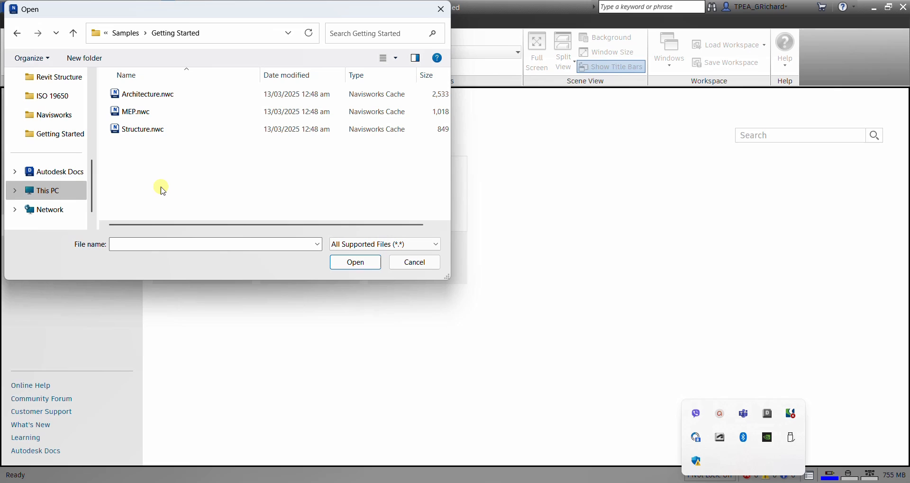
click(142, 129)
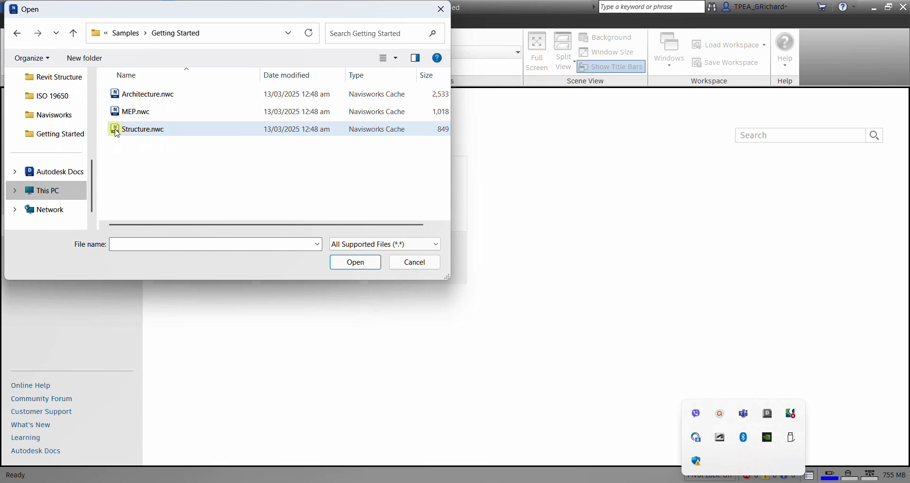
click(143, 129)
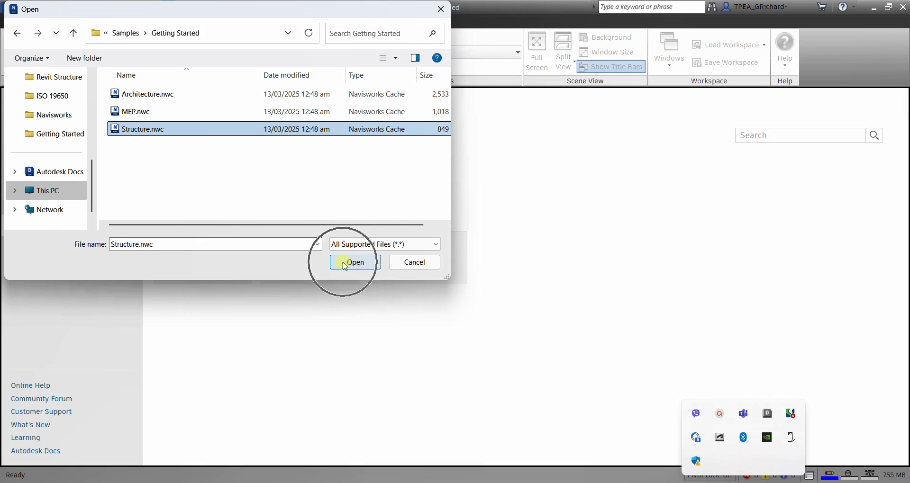
click(353, 262)
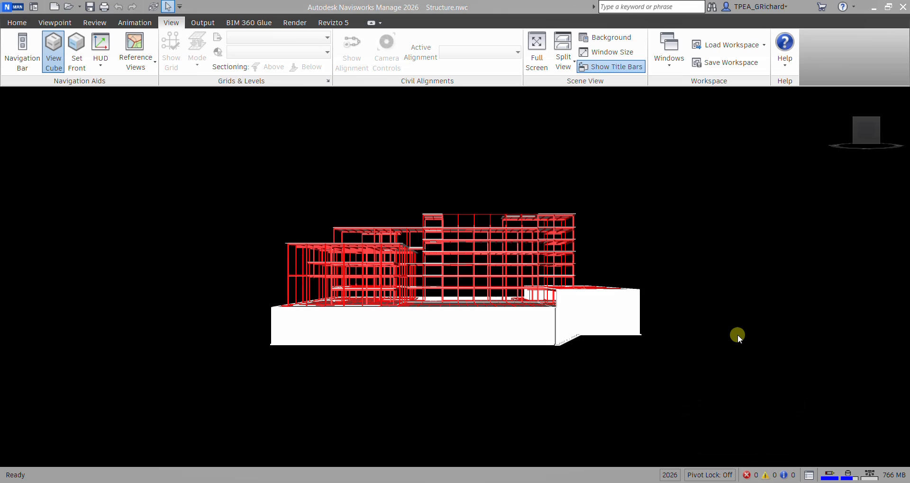
mouse_move(609, 187)
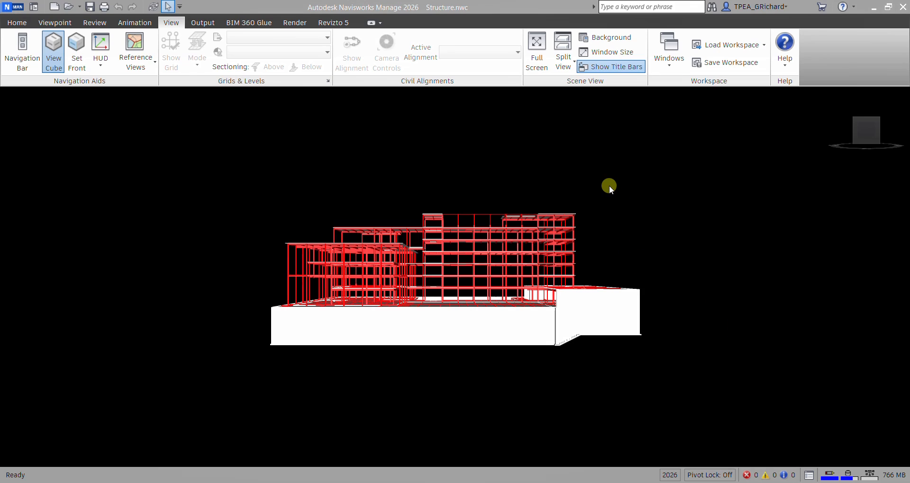
mouse_move(479, 282)
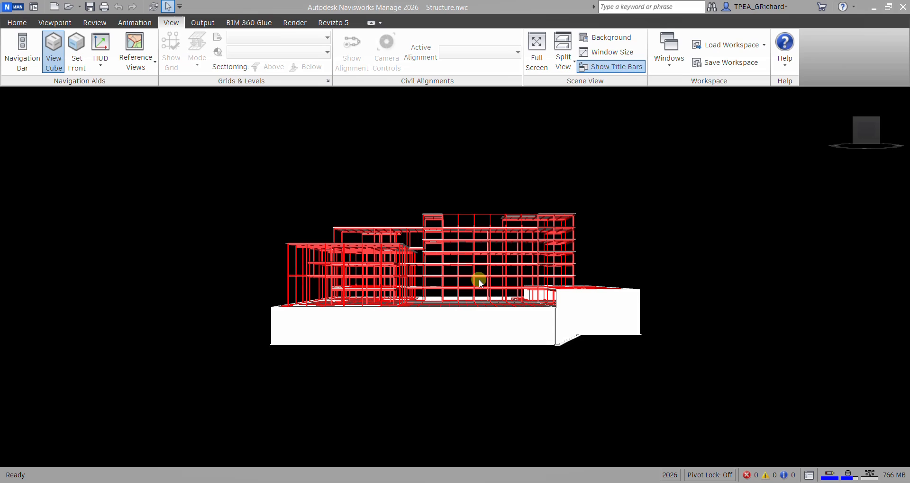
mouse_move(464, 271)
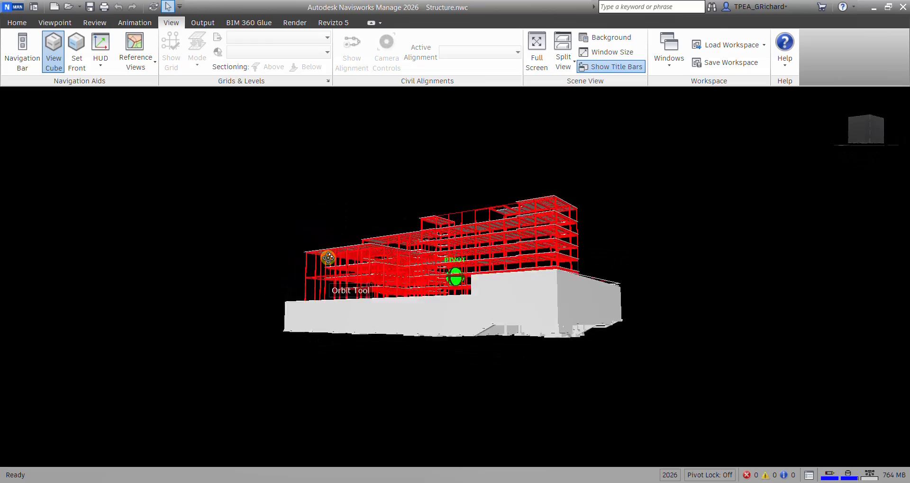
Orbit the Structure model to an elevated angle showing its steel framing and slabs
drag(328, 258, 377, 301)
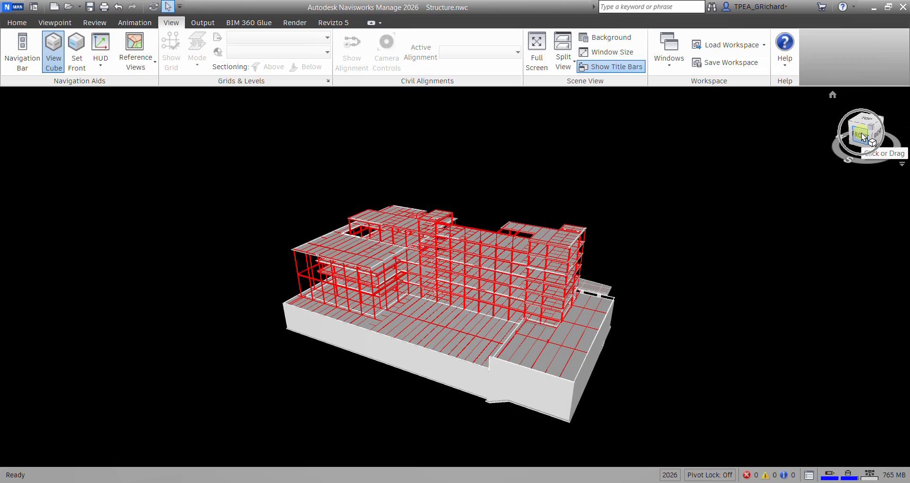
click(865, 130)
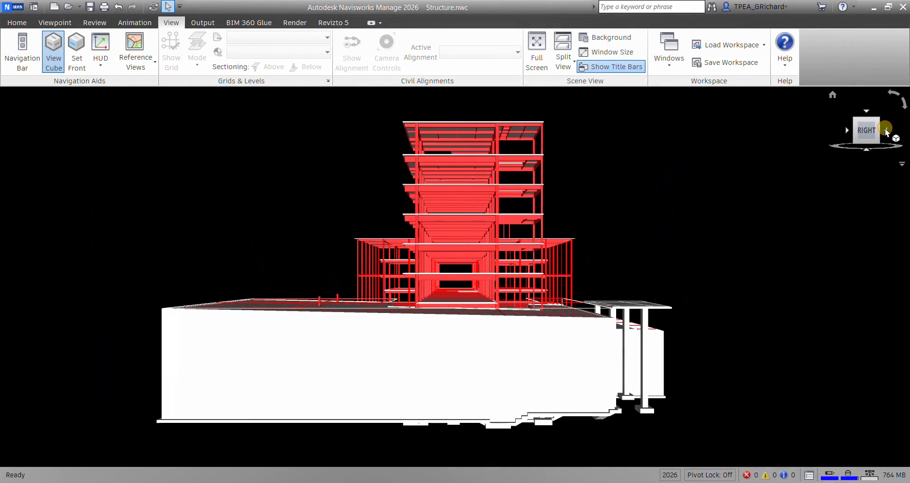
click(884, 130)
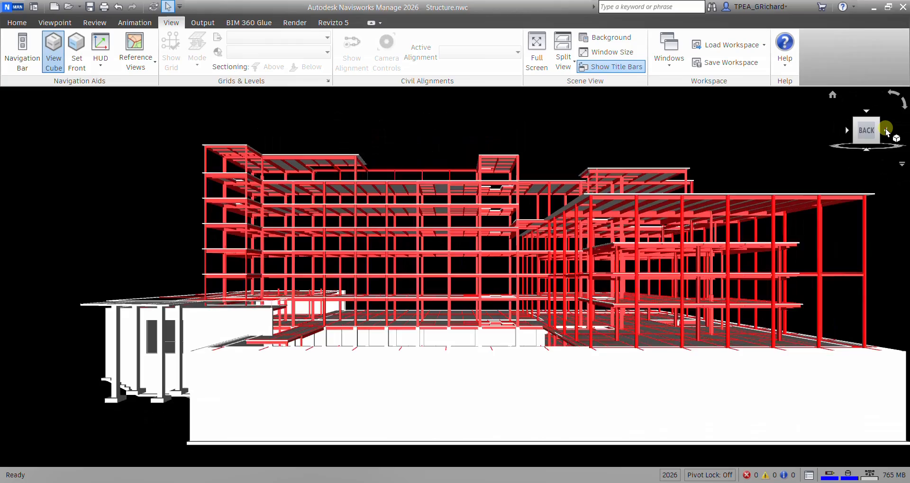
click(886, 130)
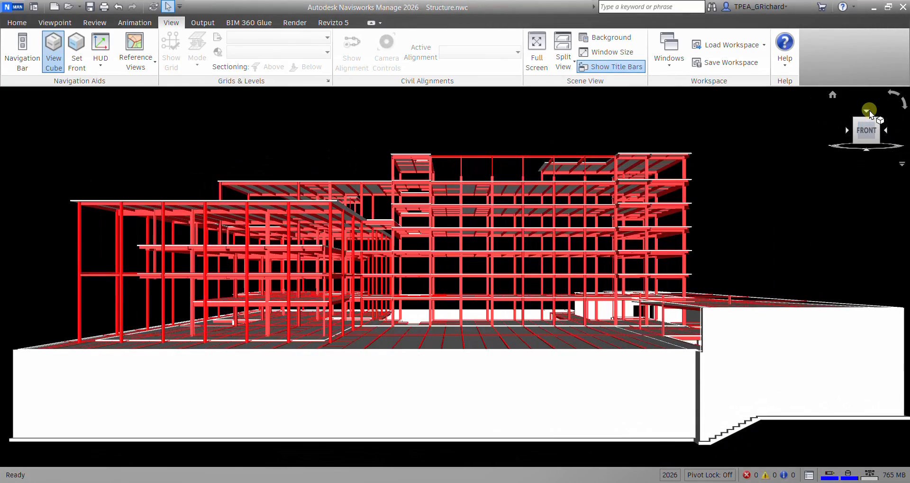
click(865, 130)
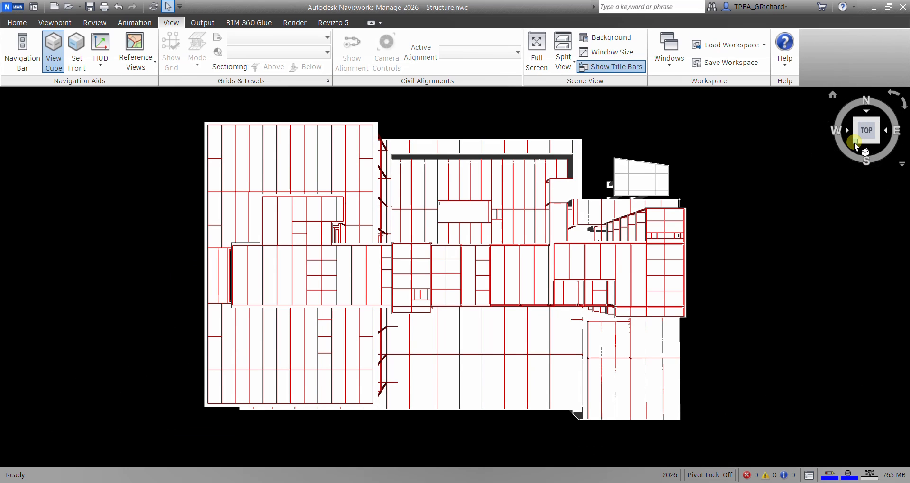
drag(866, 130, 866, 156)
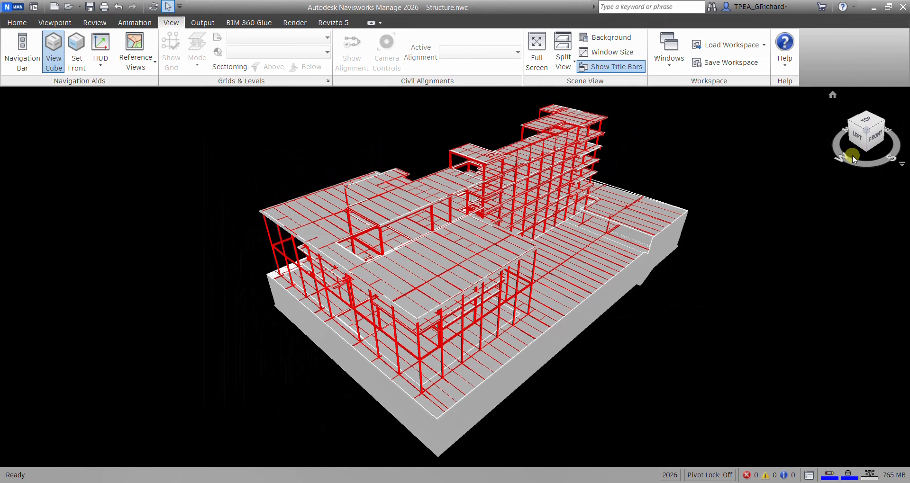
mouse_move(718, 254)
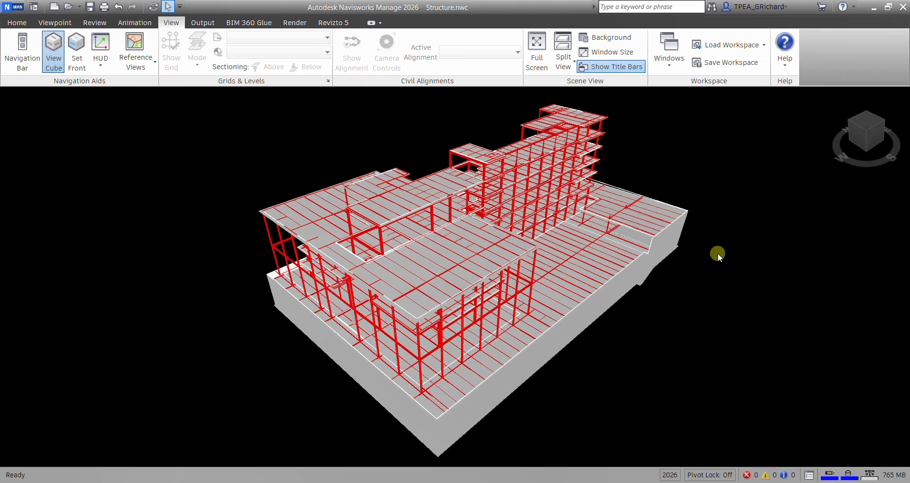
mouse_move(867, 137)
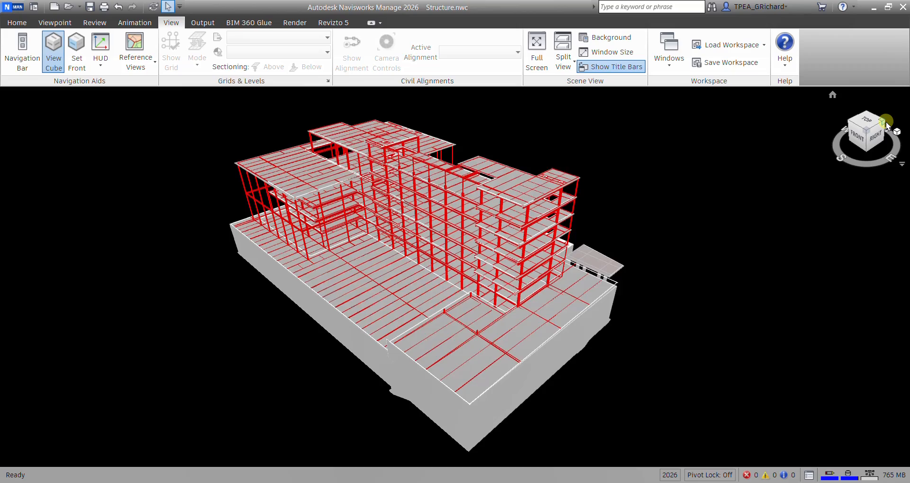
drag(867, 137, 882, 125)
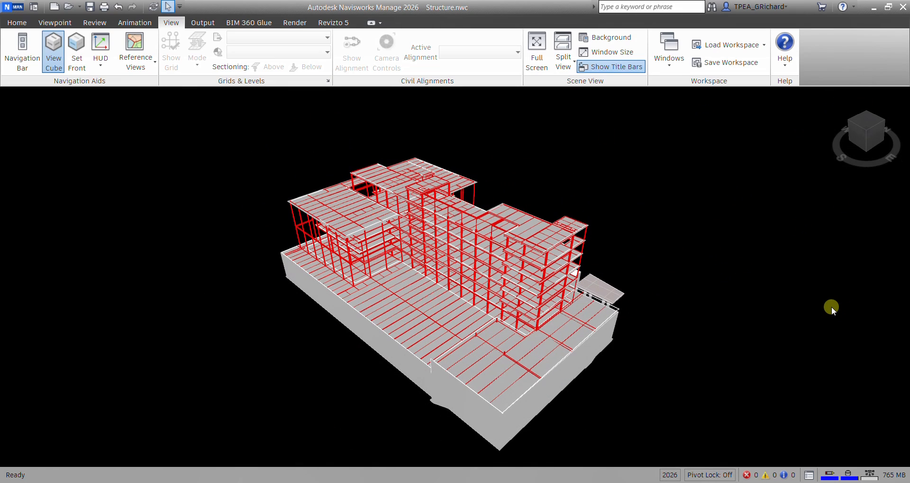
mouse_move(864, 139)
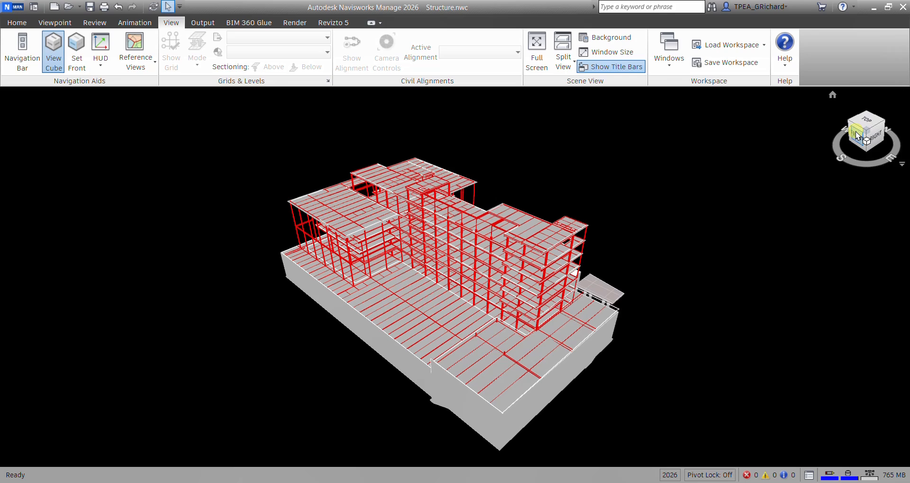
mouse_move(53, 49)
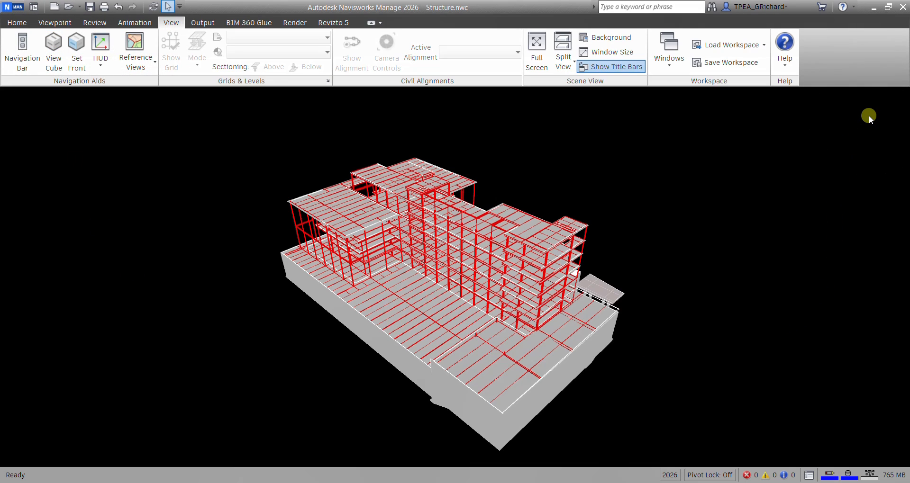
mouse_move(34, 104)
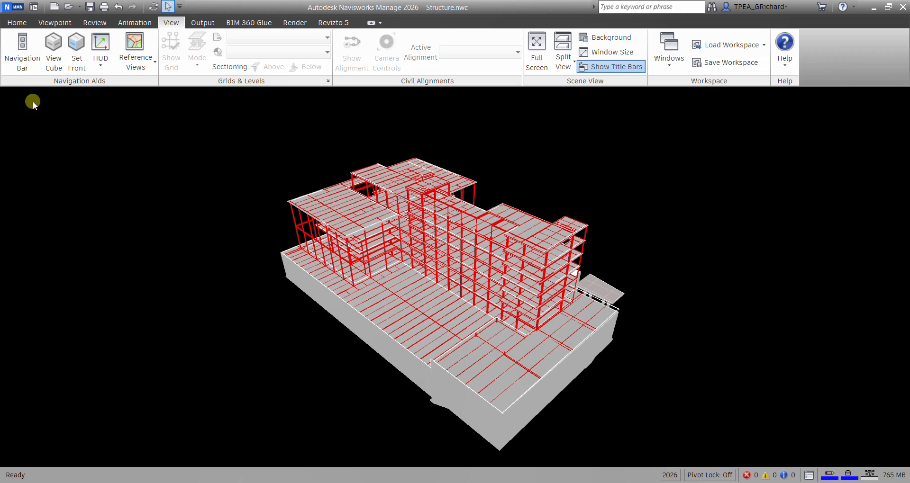
mouse_move(53, 49)
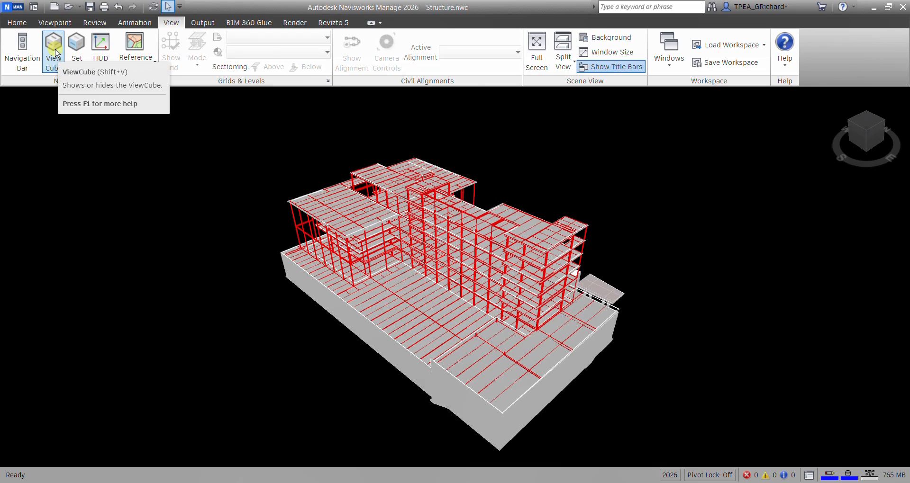
mouse_move(183, 297)
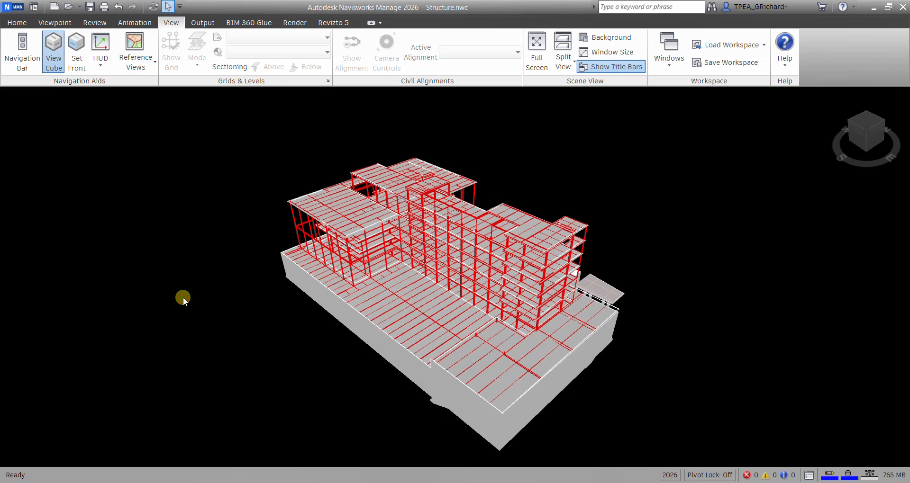
mouse_move(867, 95)
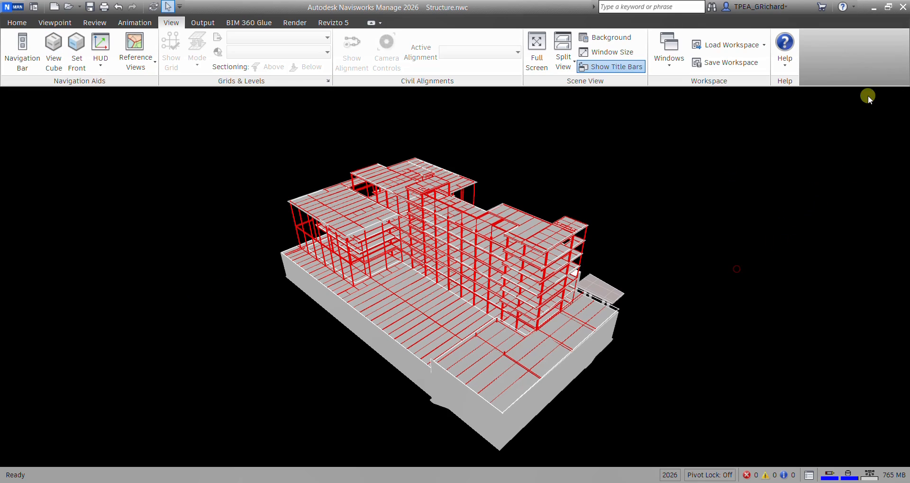
mouse_move(700, 290)
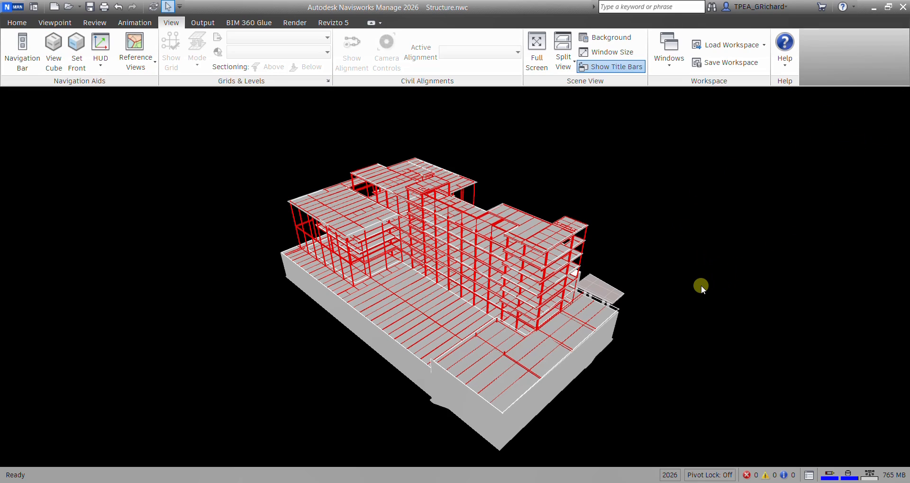
Turn on the ViewCube navigation aid in the viewport
click(53, 49)
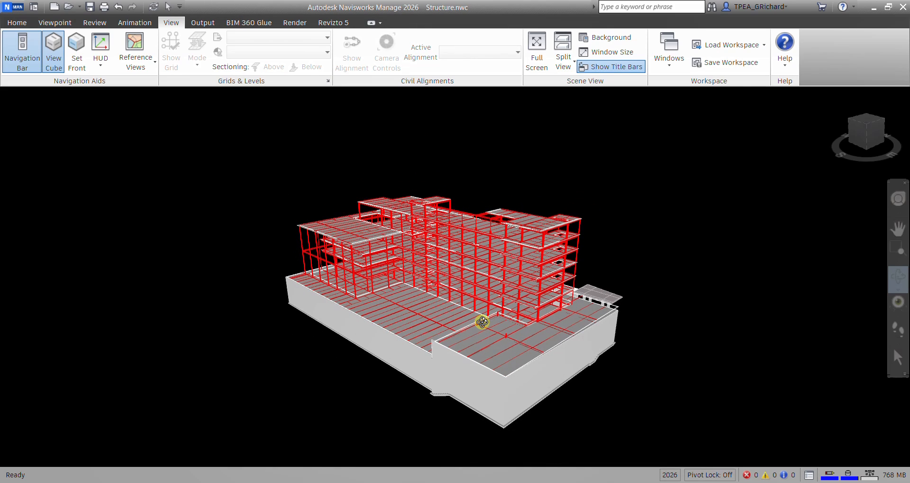
mouse_move(663, 188)
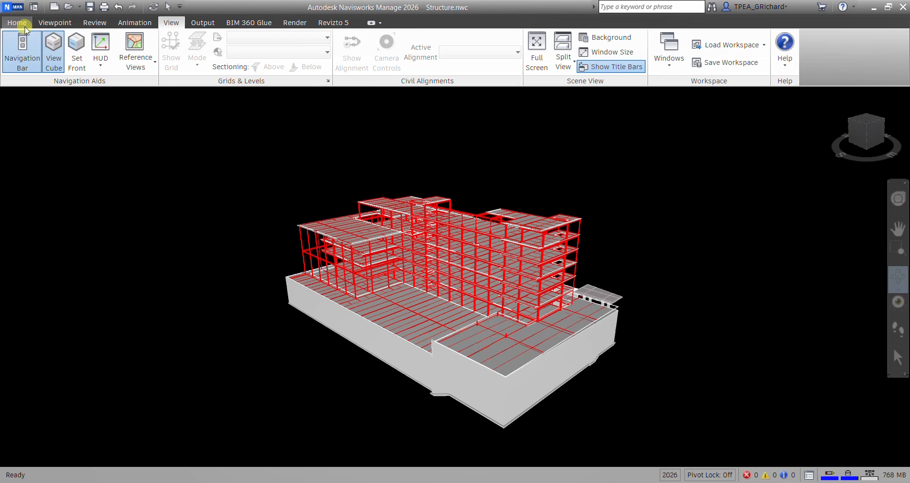
Switch to the Home ribbon tools and enable object selection in the scene
click(16, 22)
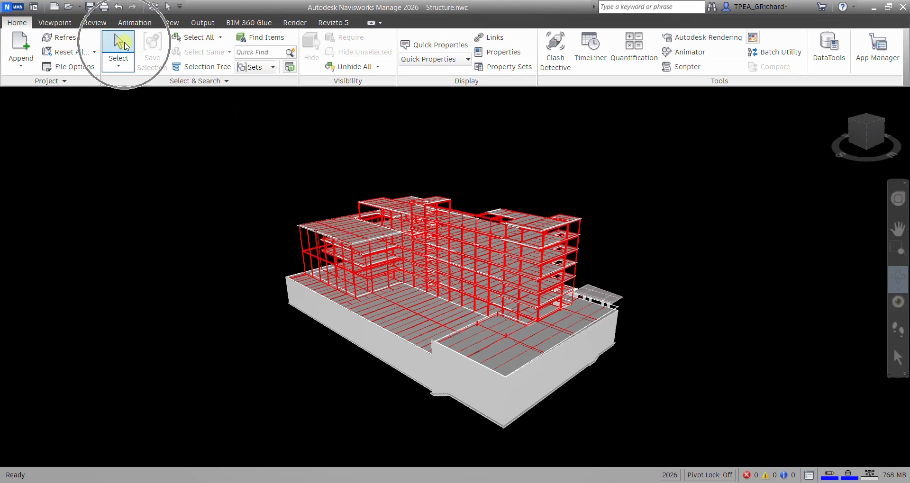
mouse_move(196, 210)
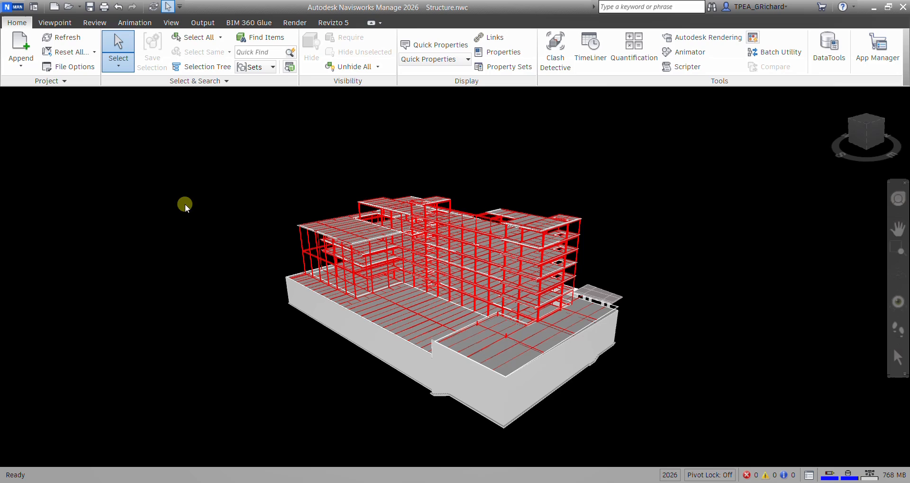
click(404, 323)
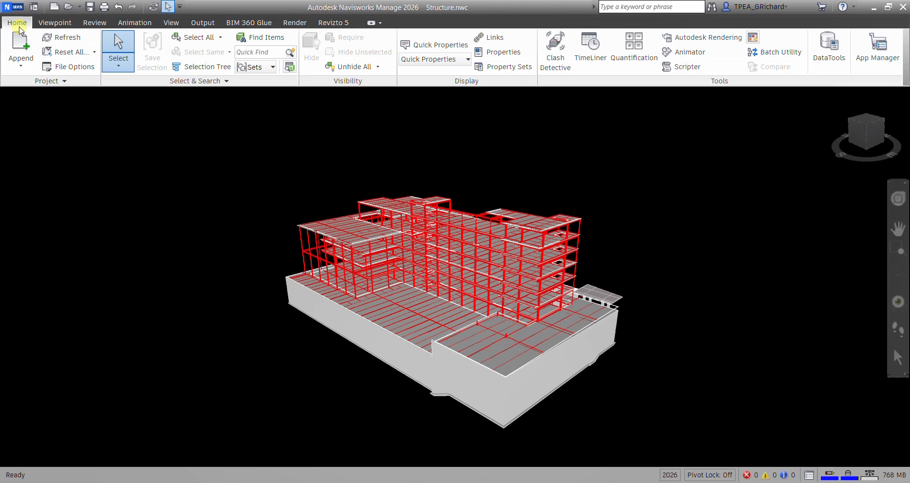
mouse_move(19, 44)
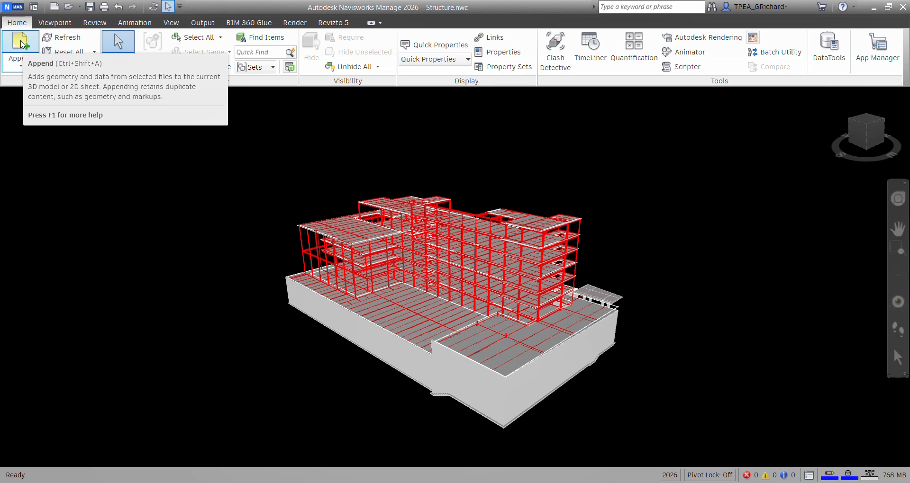
Append Architecture.nwc and MEP.nwc to the Structure model as one combined scene
click(19, 43)
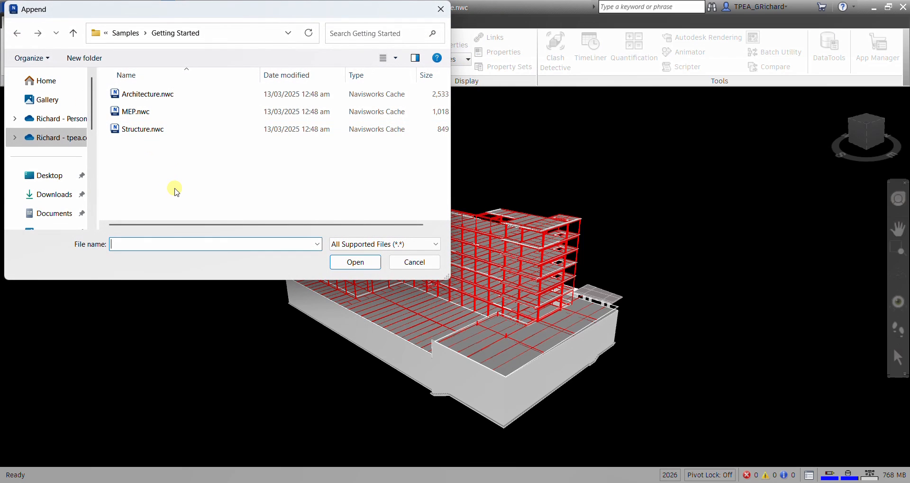
mouse_move(154, 187)
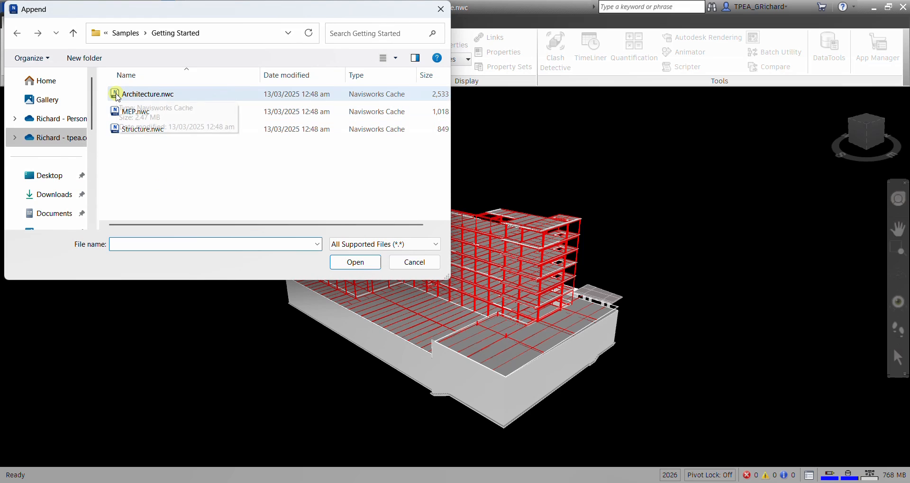
click(148, 93)
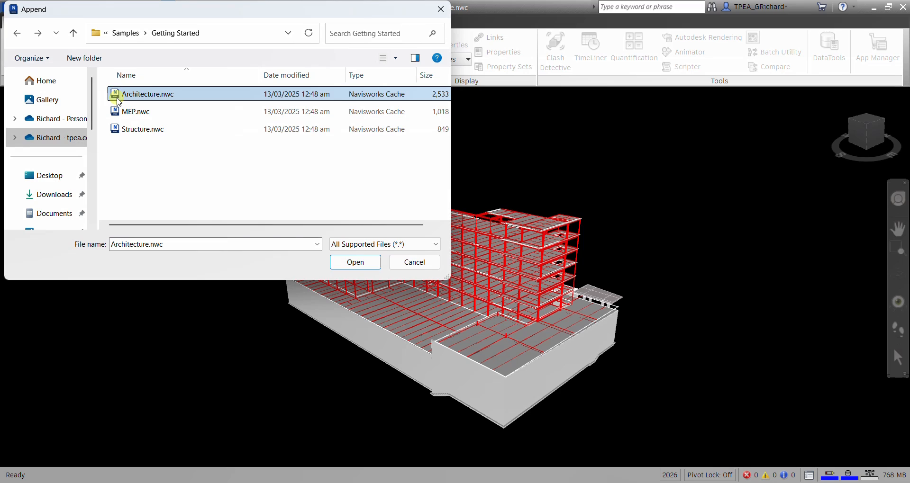
click(135, 112)
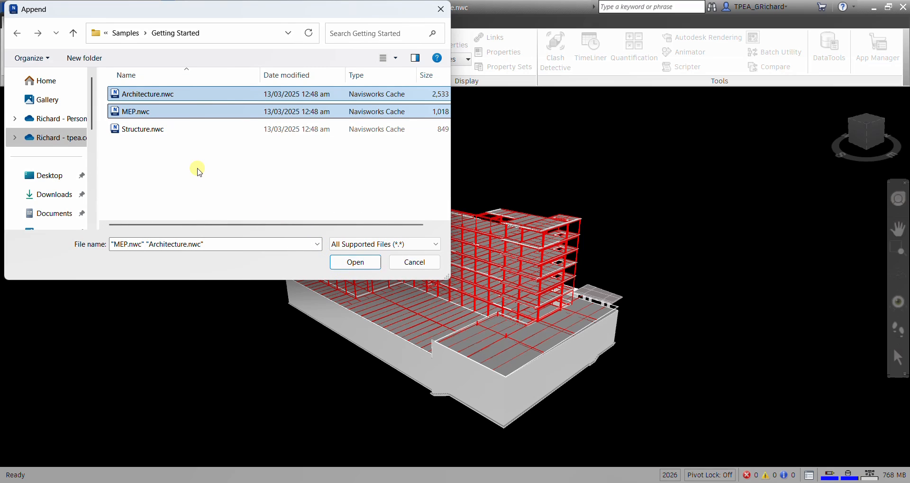
click(148, 94)
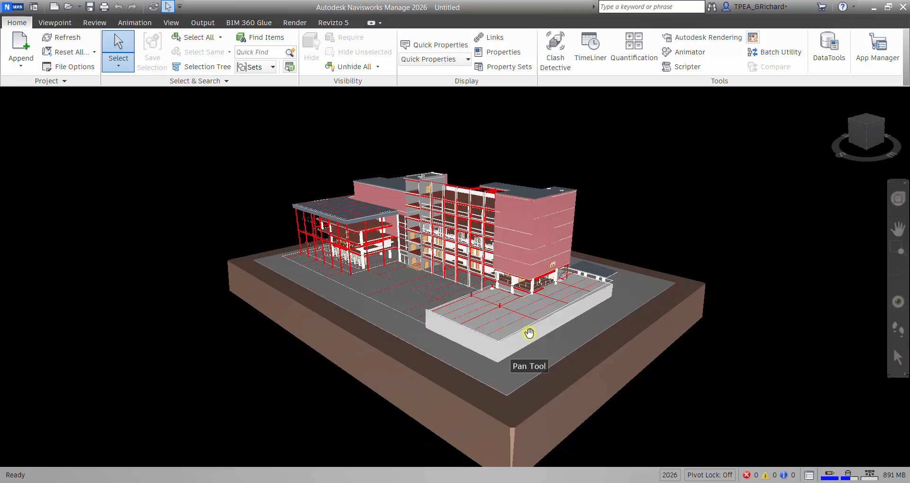
Pan the federated building model toward the centre of the view
drag(528, 333, 659, 201)
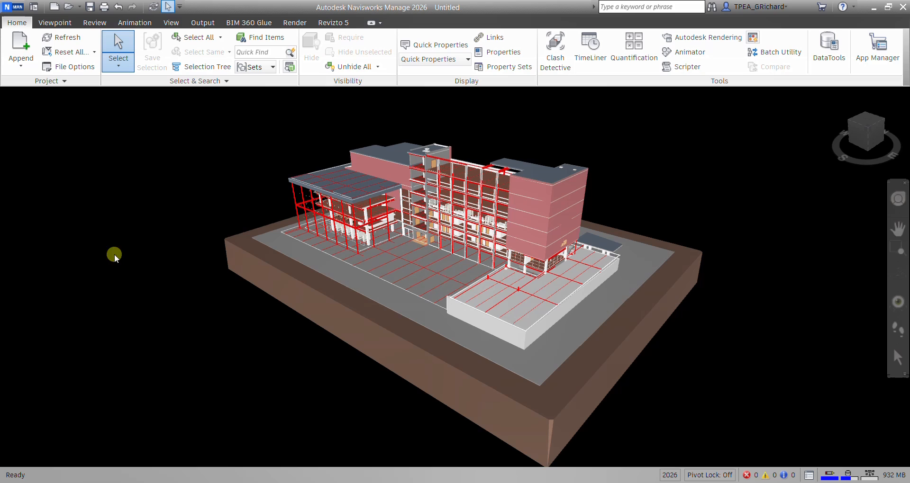
mouse_move(104, 225)
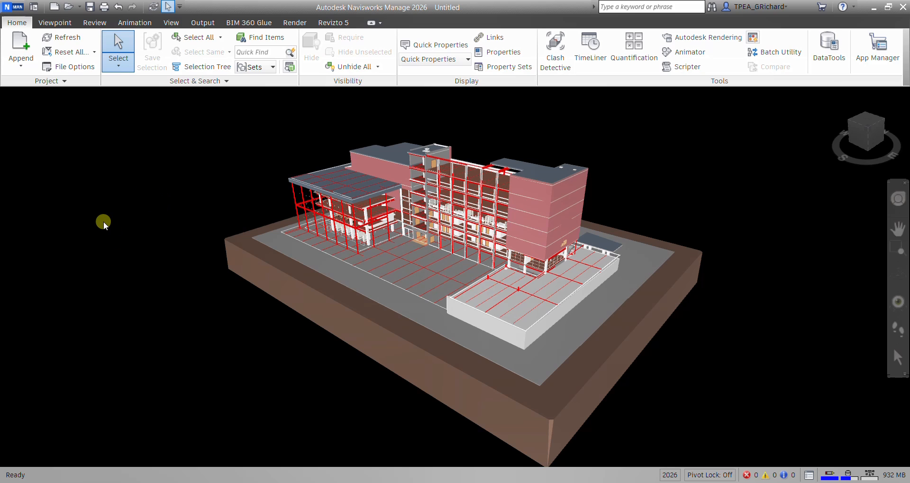
mouse_move(20, 46)
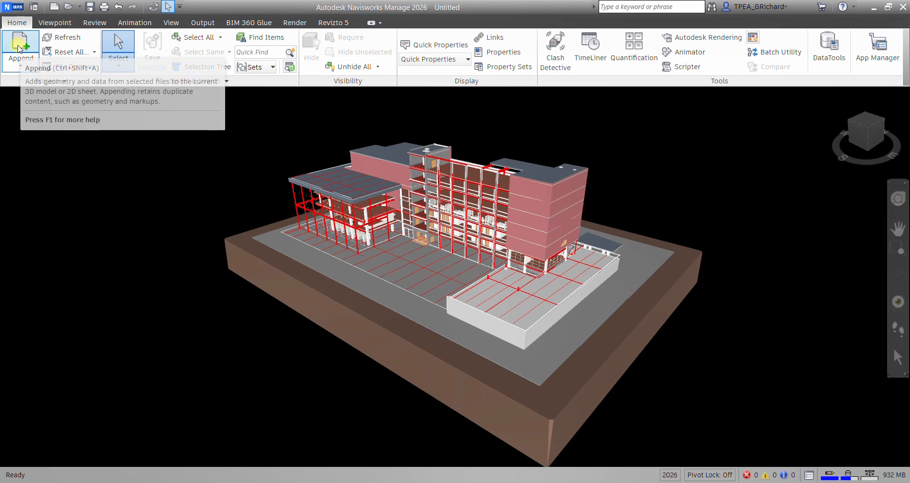
click(20, 47)
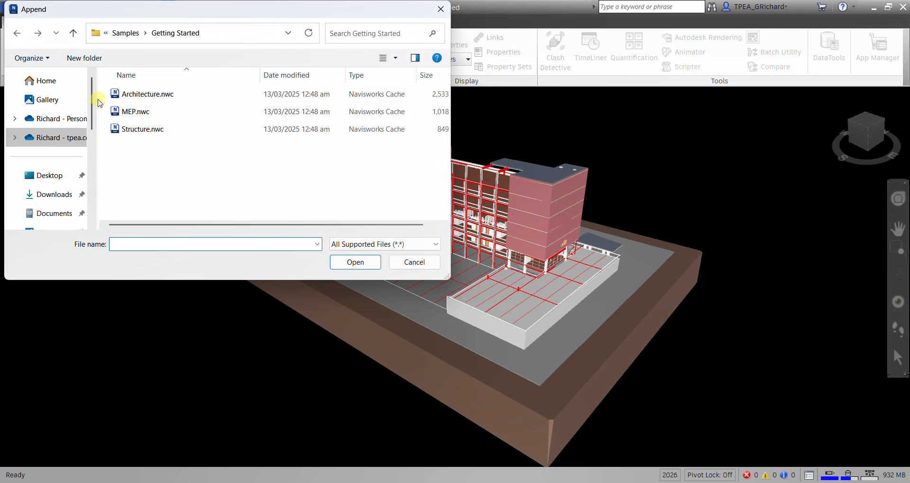
click(135, 112)
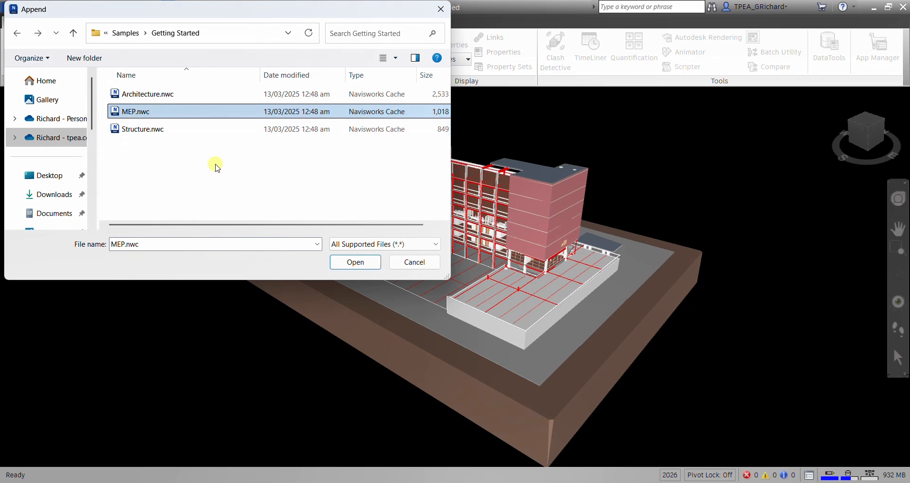
click(354, 262)
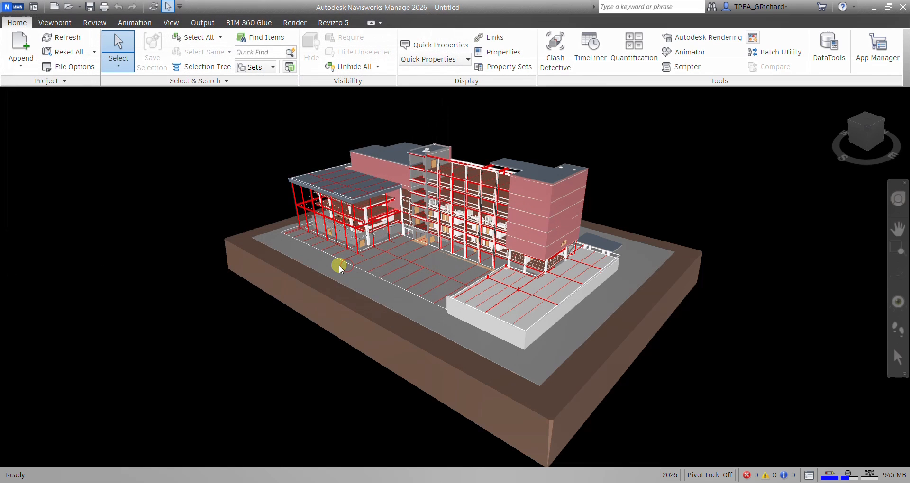
drag(339, 268, 492, 306)
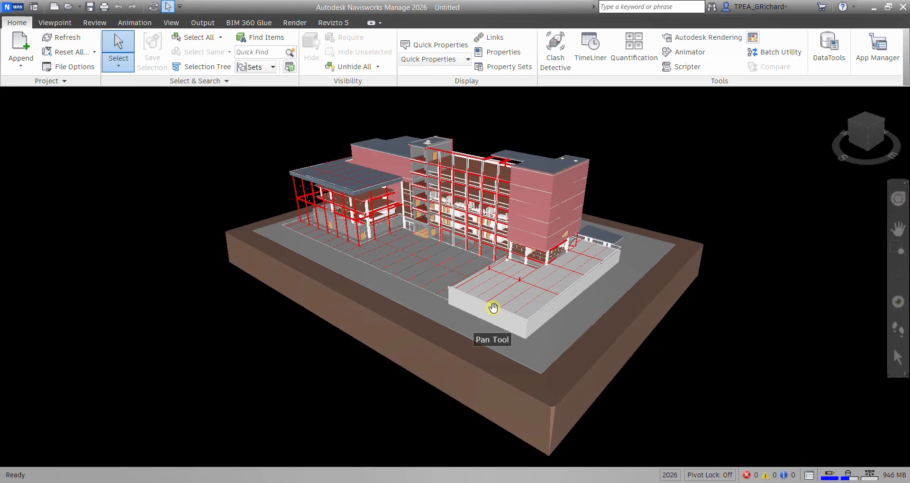
drag(492, 307, 495, 300)
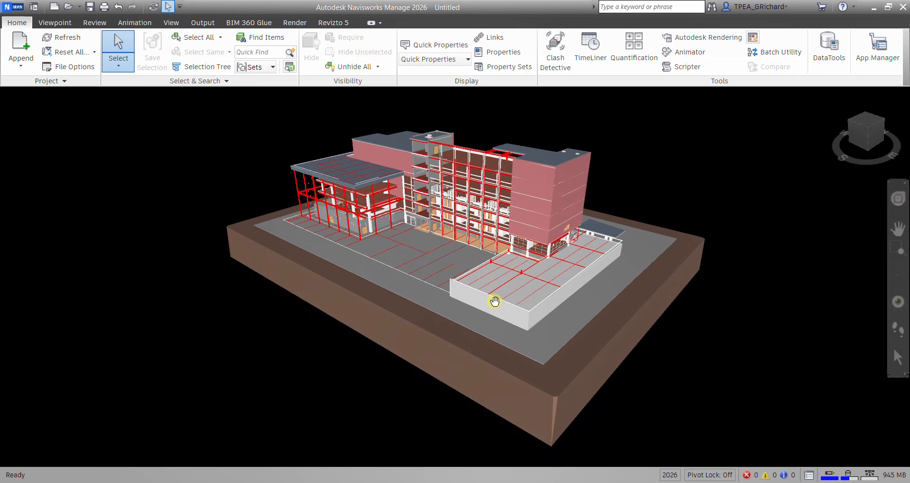
mouse_move(605, 223)
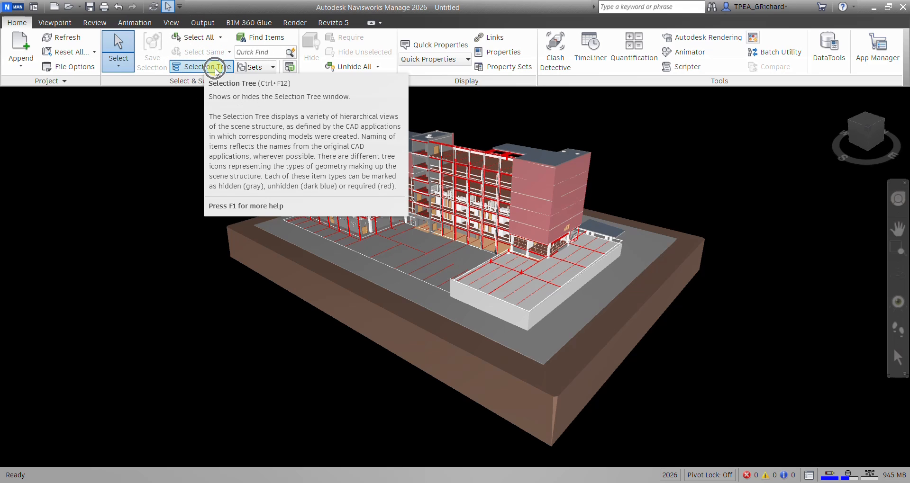
Show the Selection Tree of the three loaded files and select Structure.nwc
click(201, 67)
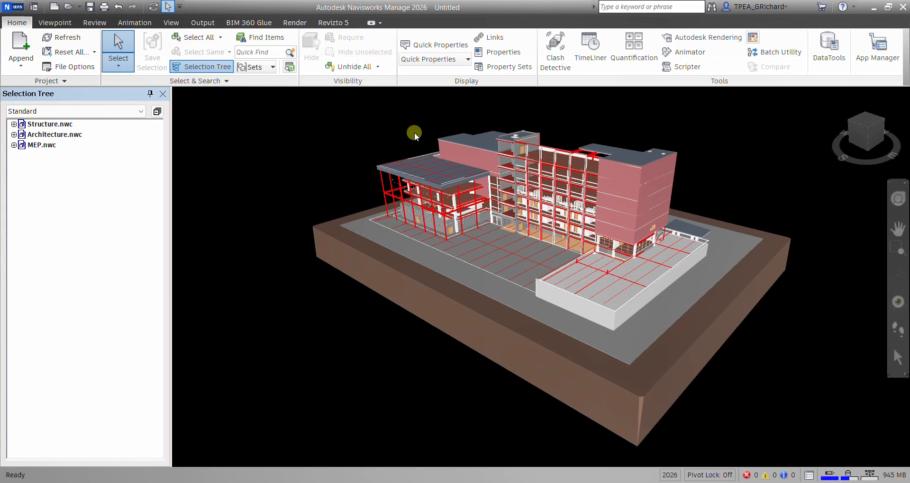
drag(414, 132, 548, 250)
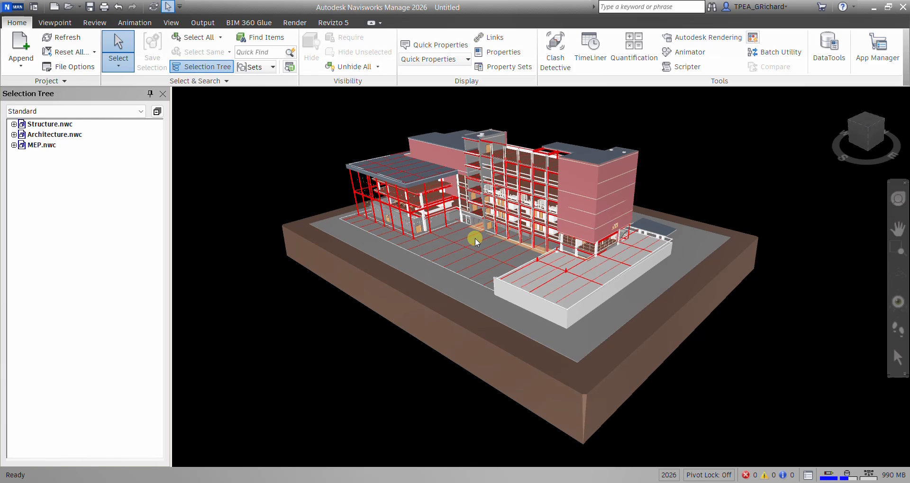
click(50, 123)
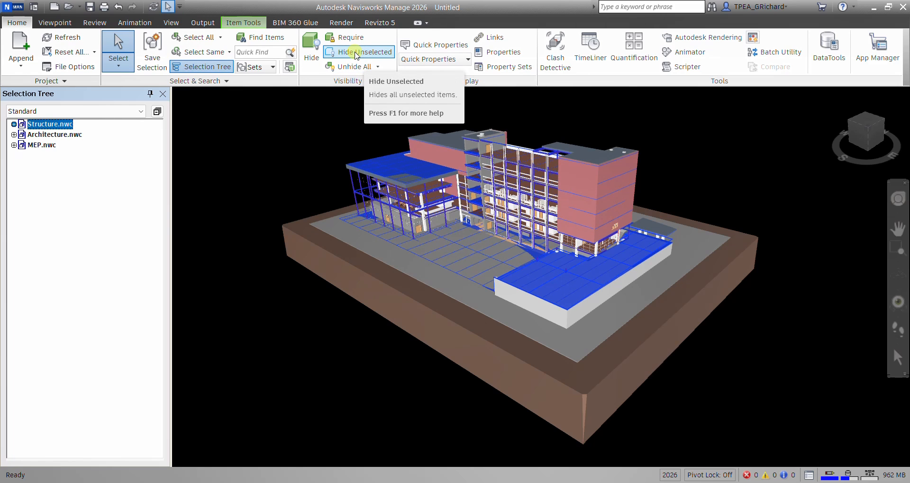
mouse_move(358, 51)
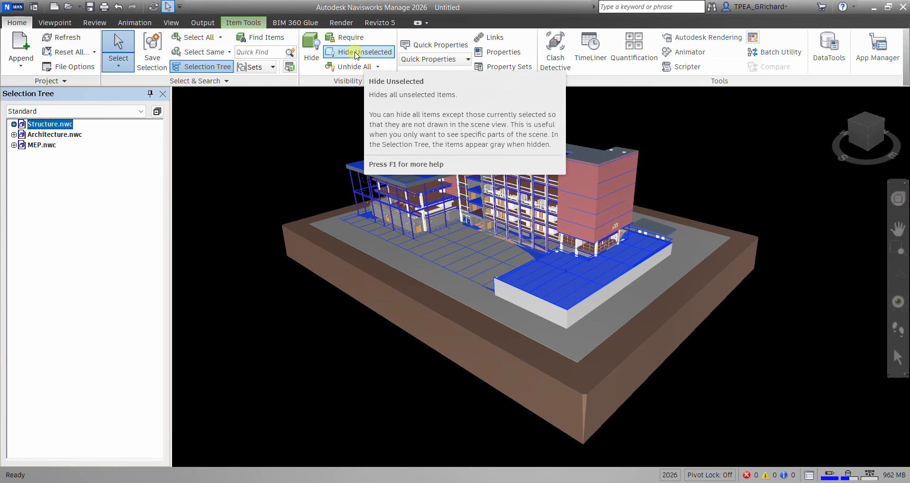
Hide all but Structure.nwc, then all but Architecture.nwc, leaving only Architecture visible
click(358, 51)
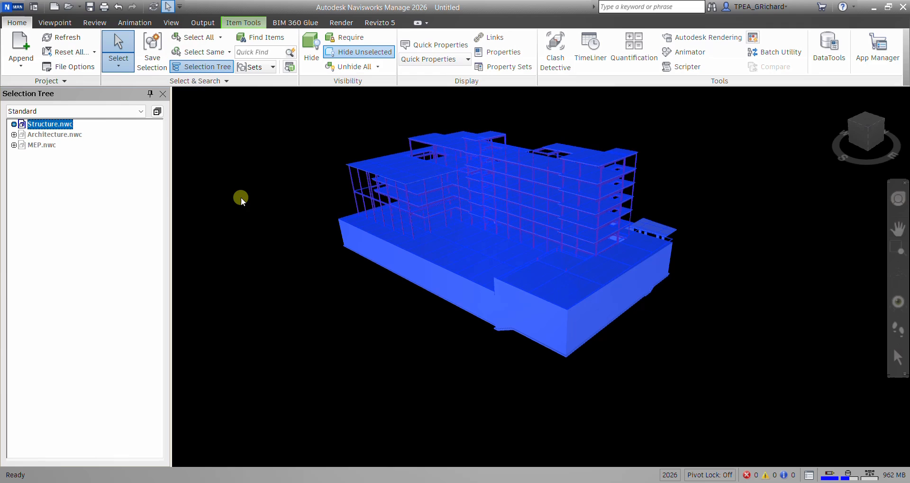
mouse_move(290, 298)
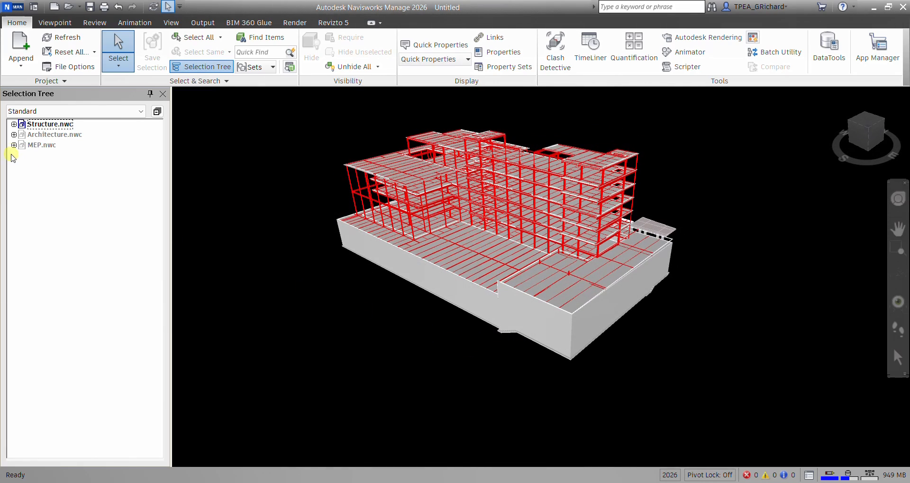
click(53, 135)
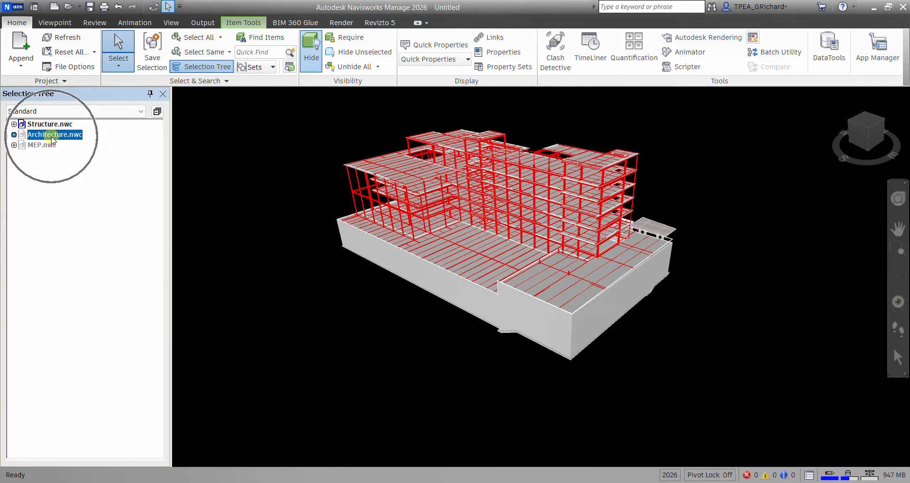
mouse_move(359, 51)
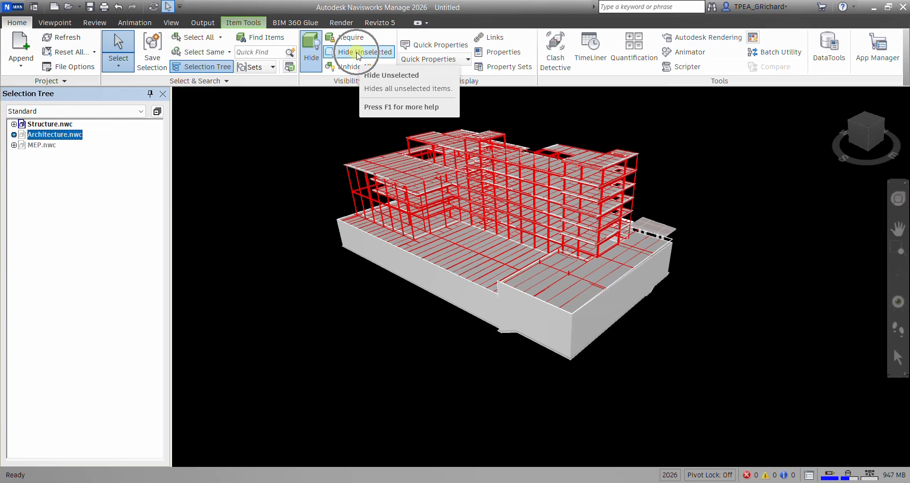
click(358, 51)
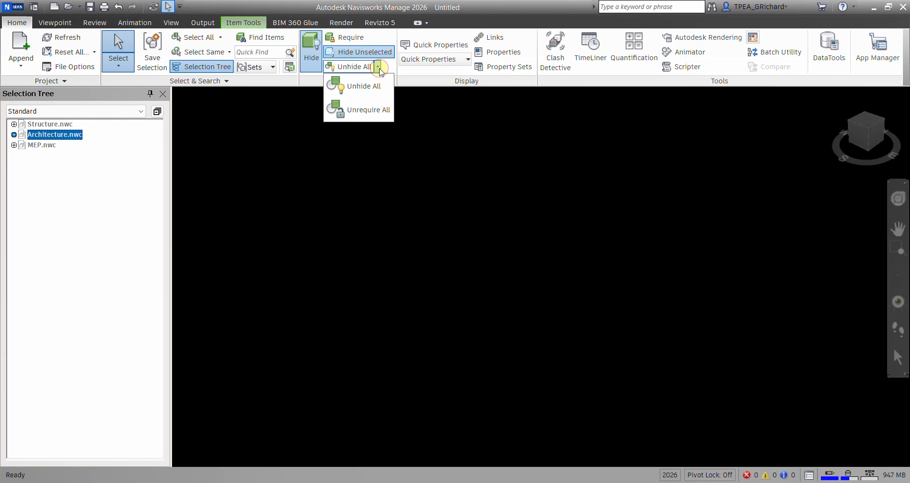
click(364, 87)
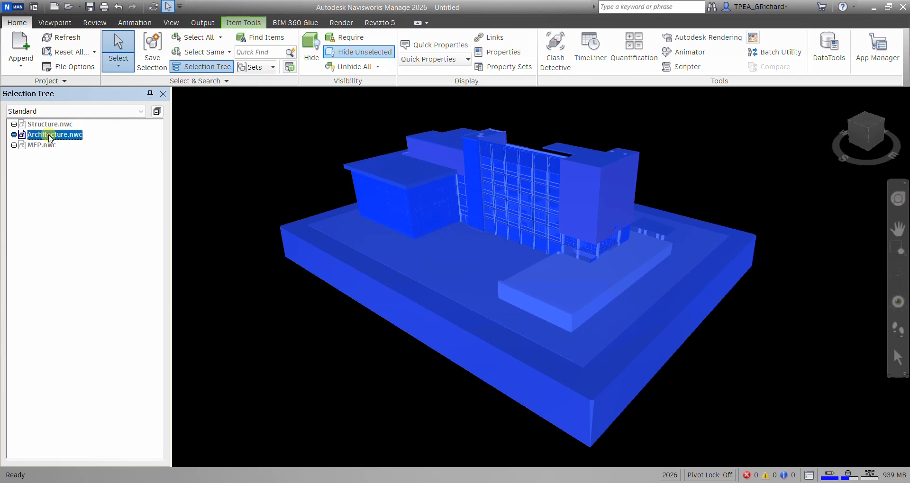
mouse_move(311, 49)
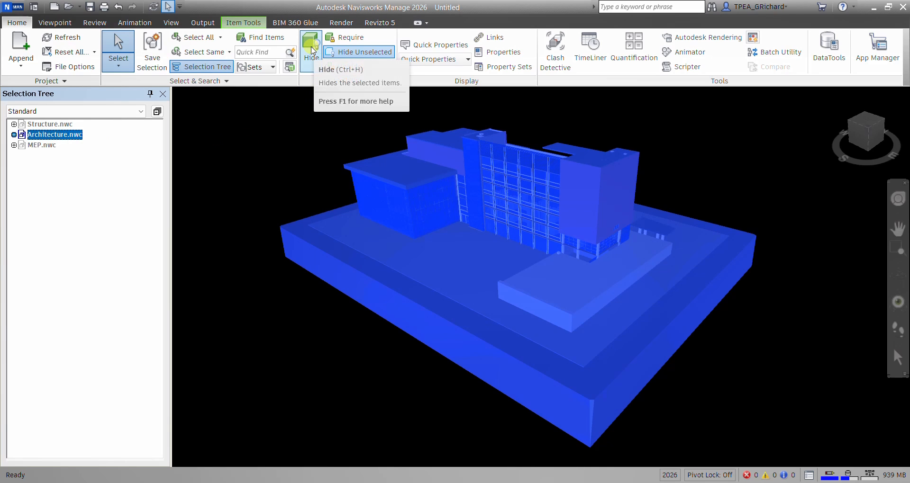
click(311, 51)
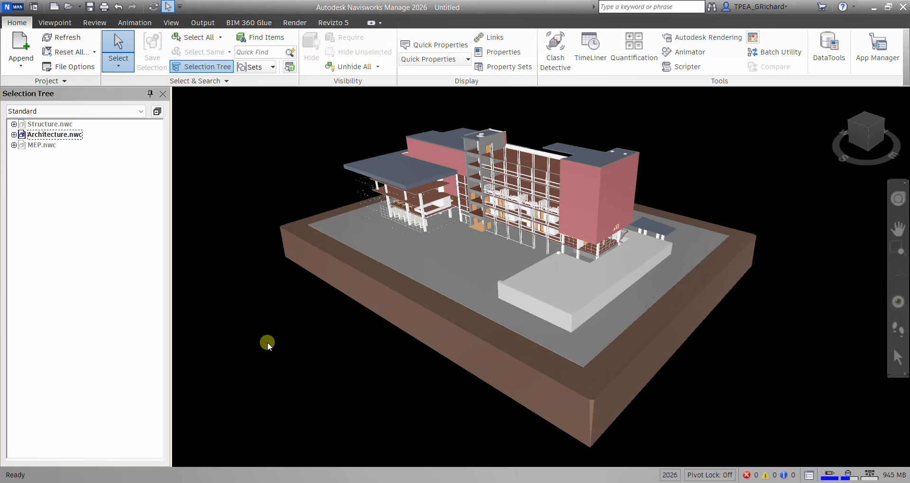
mouse_move(43, 145)
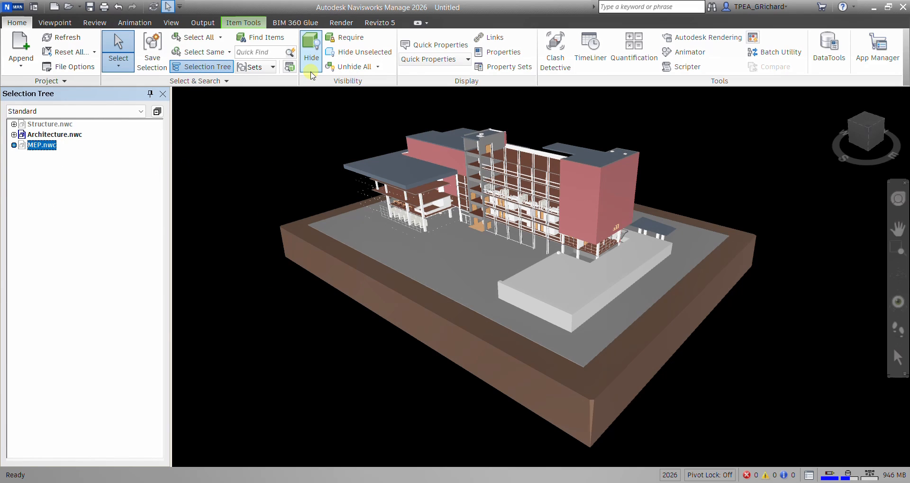
mouse_move(310, 53)
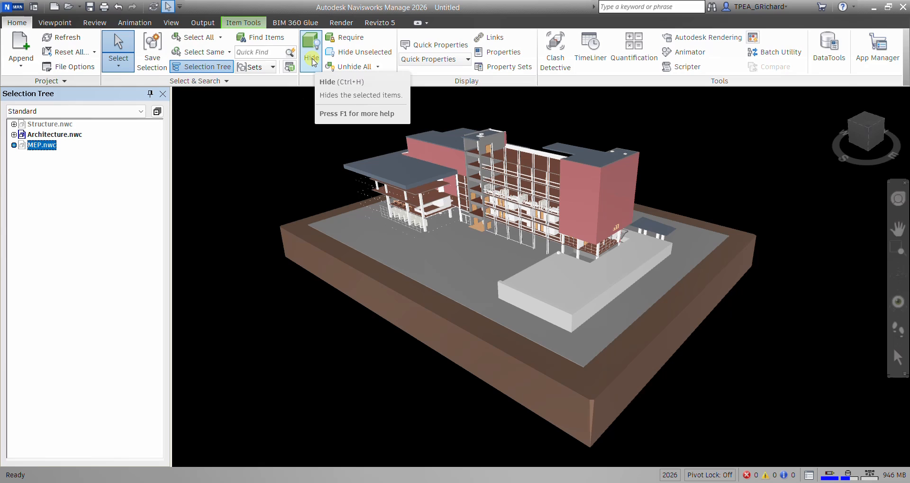
Unhide MEP.nwc and hide Architecture.nwc so only the MEP model remains visible
click(311, 43)
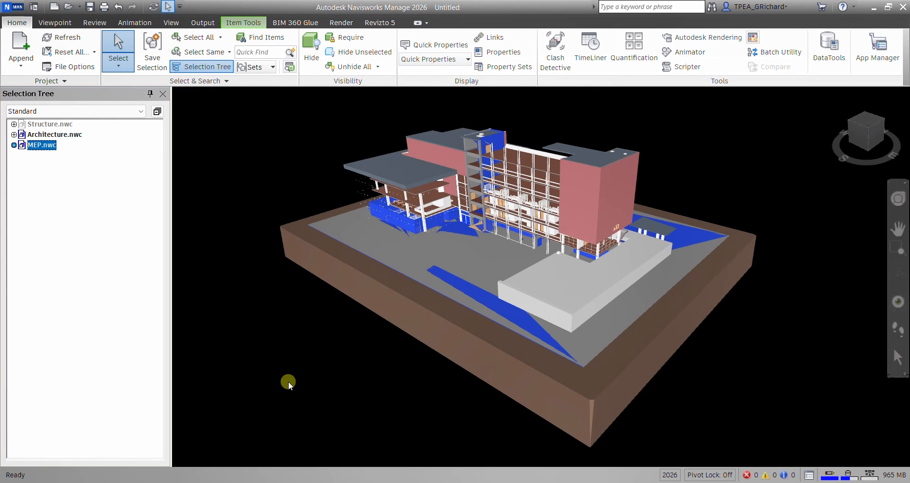
mouse_move(321, 96)
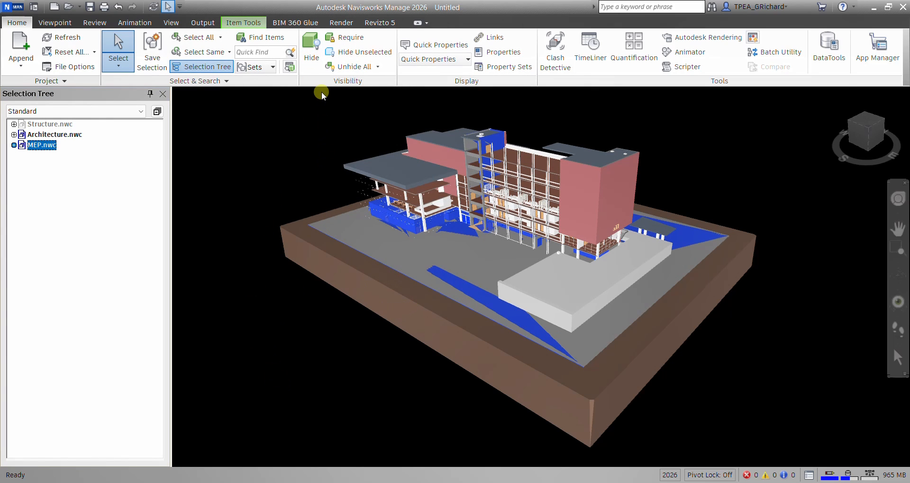
click(53, 134)
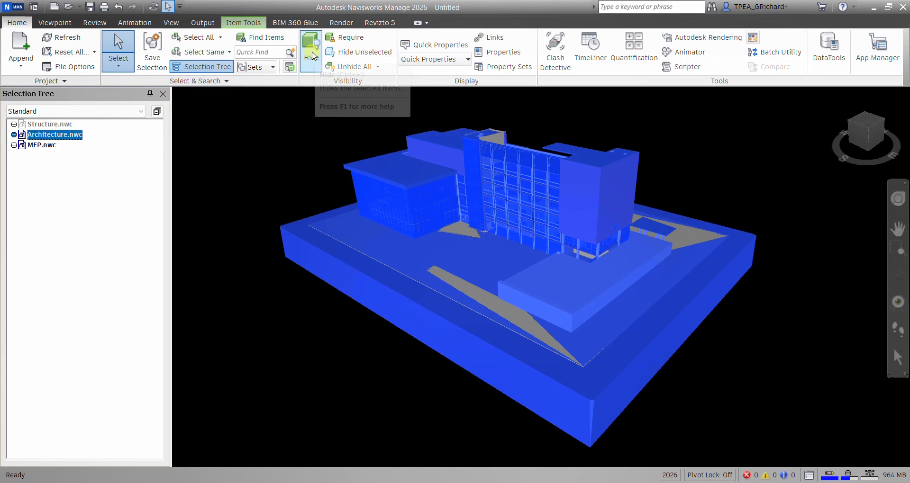
mouse_move(311, 51)
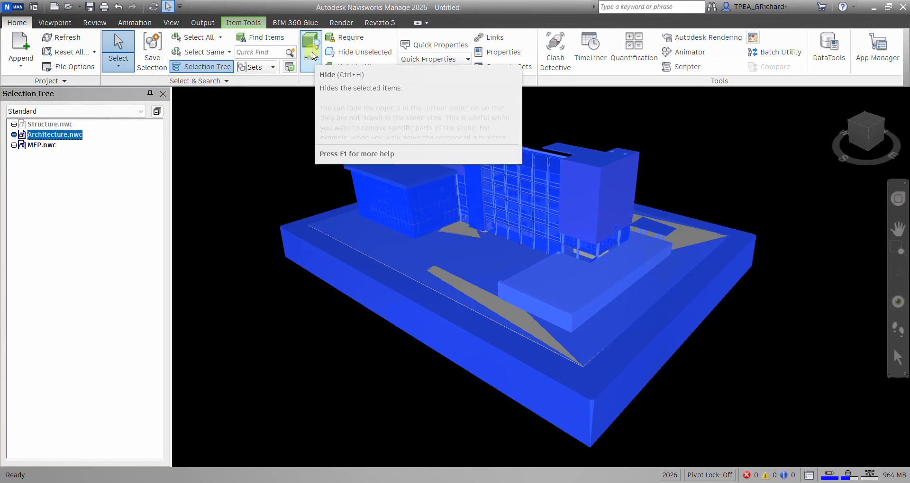
click(311, 50)
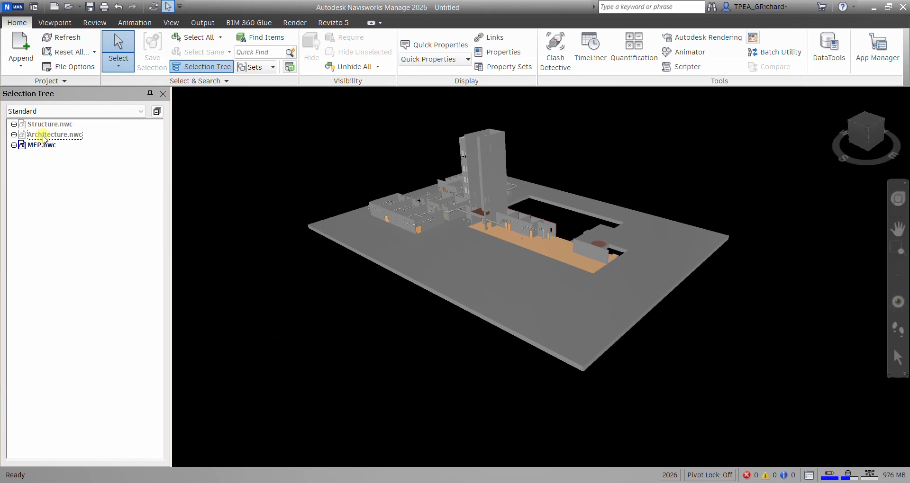
click(56, 133)
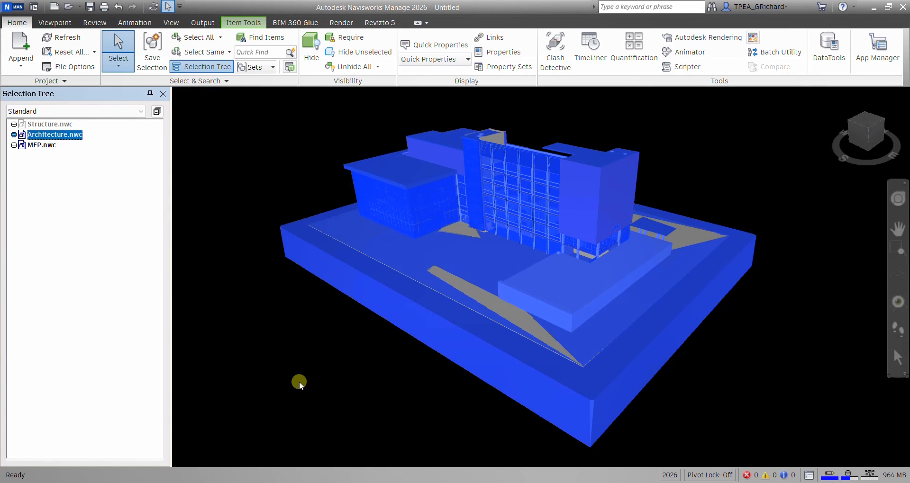
click(311, 46)
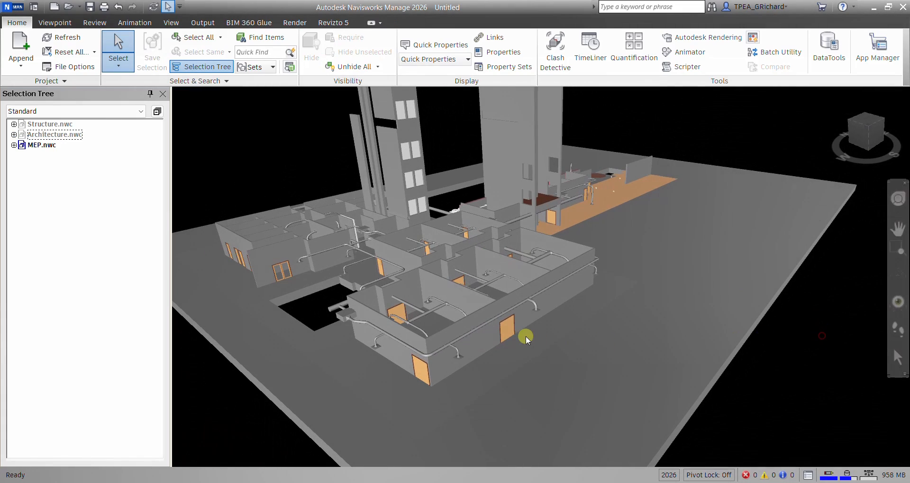
drag(525, 339, 621, 331)
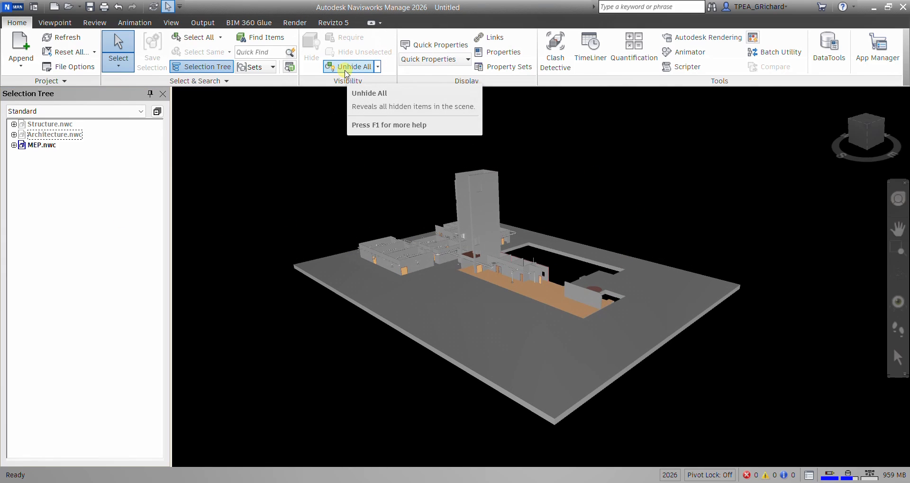
Unhide all so Structure, Architecture and MEP models show as the full federated building
click(349, 66)
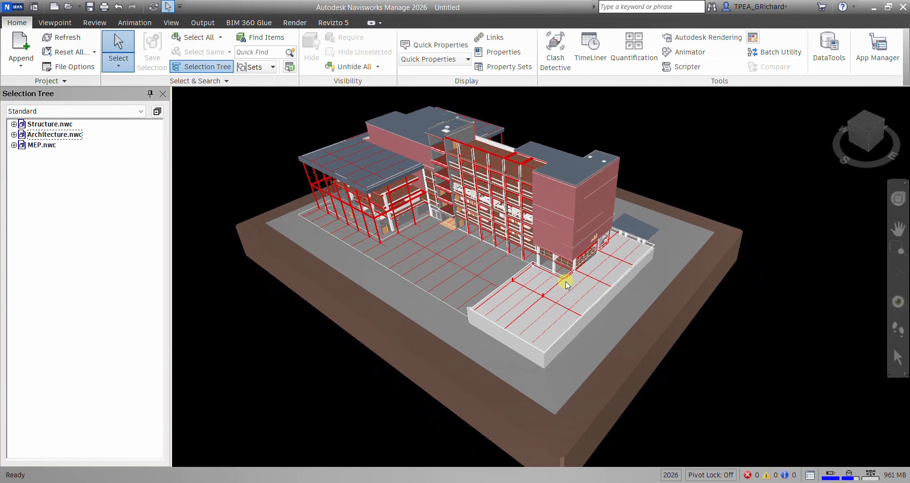
drag(566, 285, 717, 297)
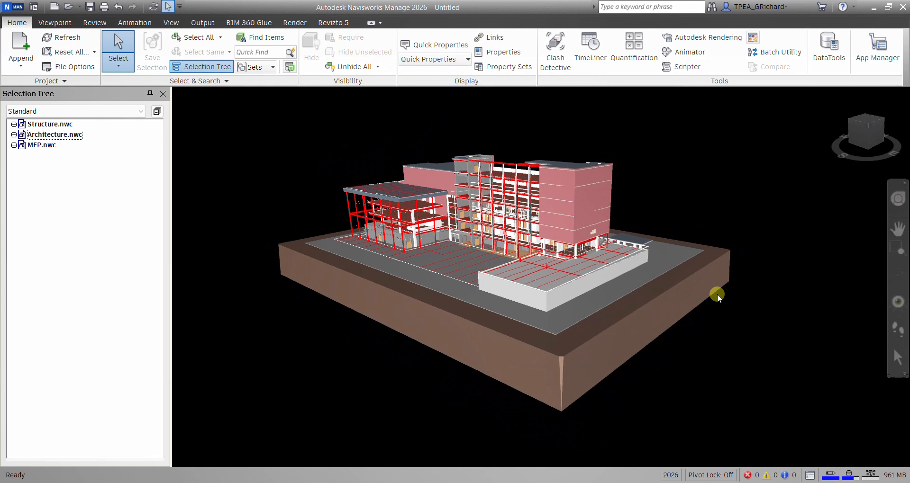